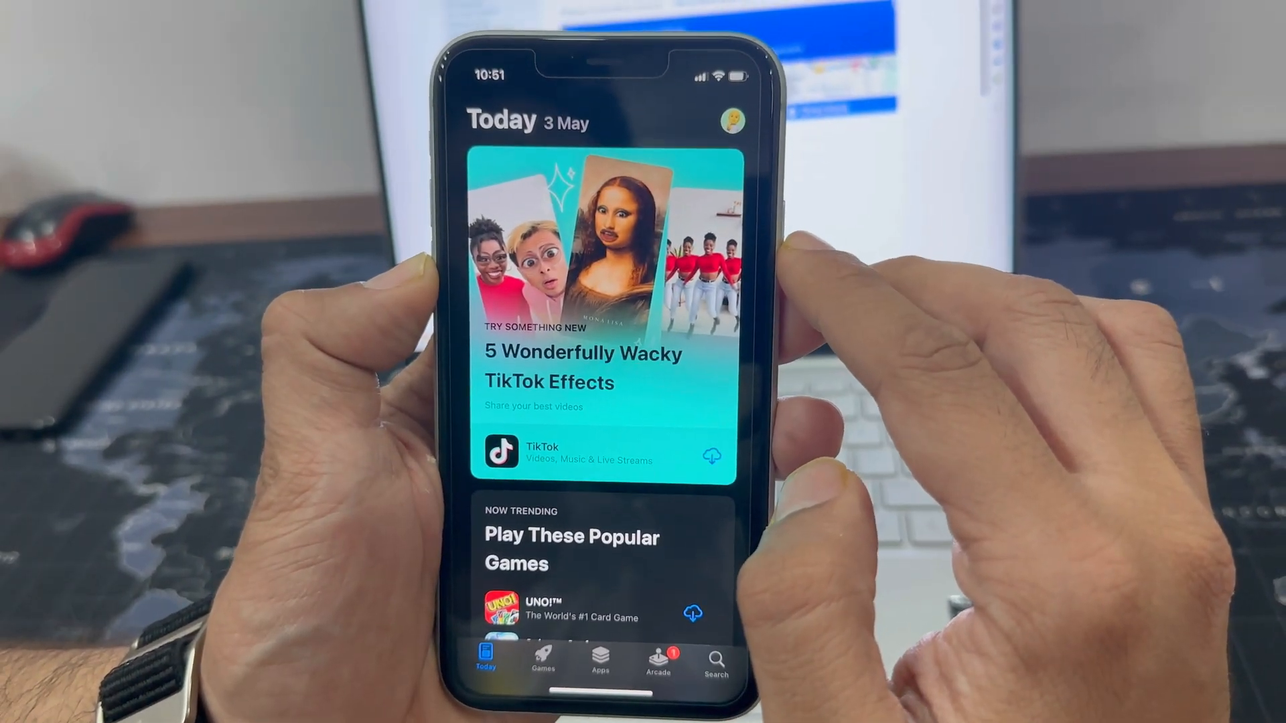
# - Launch iOS Location Changer, get started and choose USB as the iPhone connection method
pyautogui.click(730, 122)
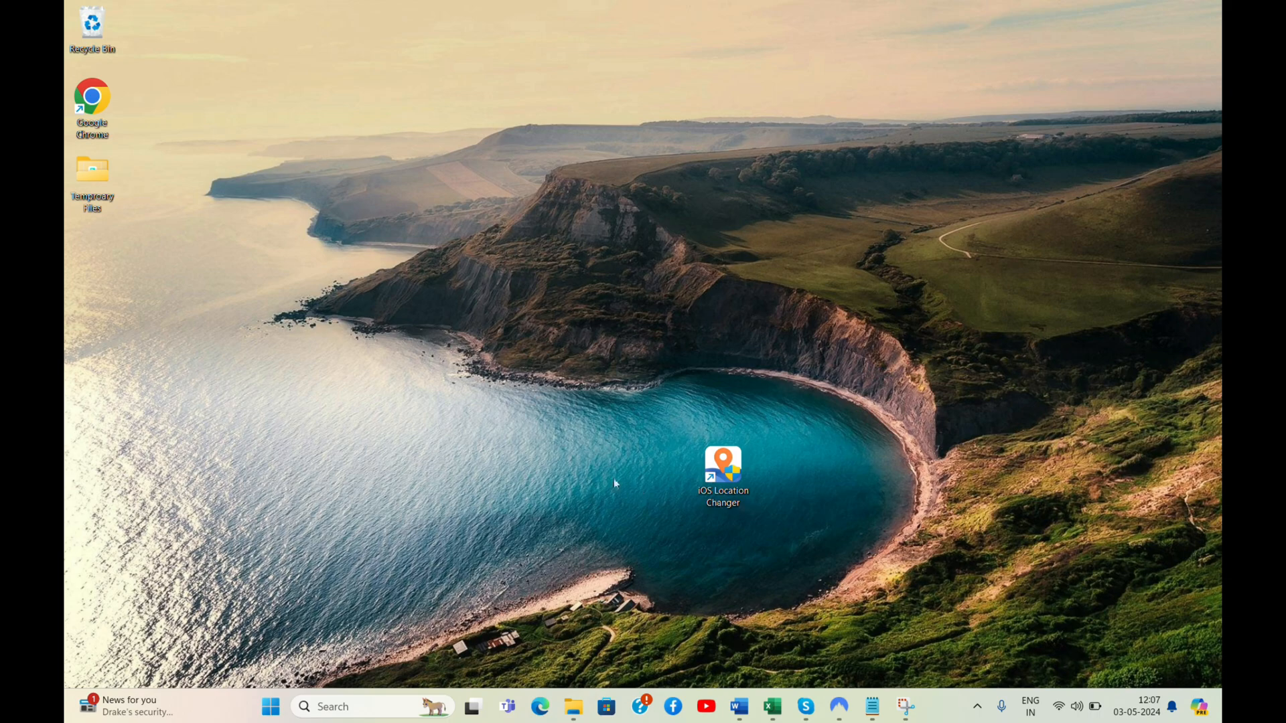
pyautogui.doubleClick(722, 472)
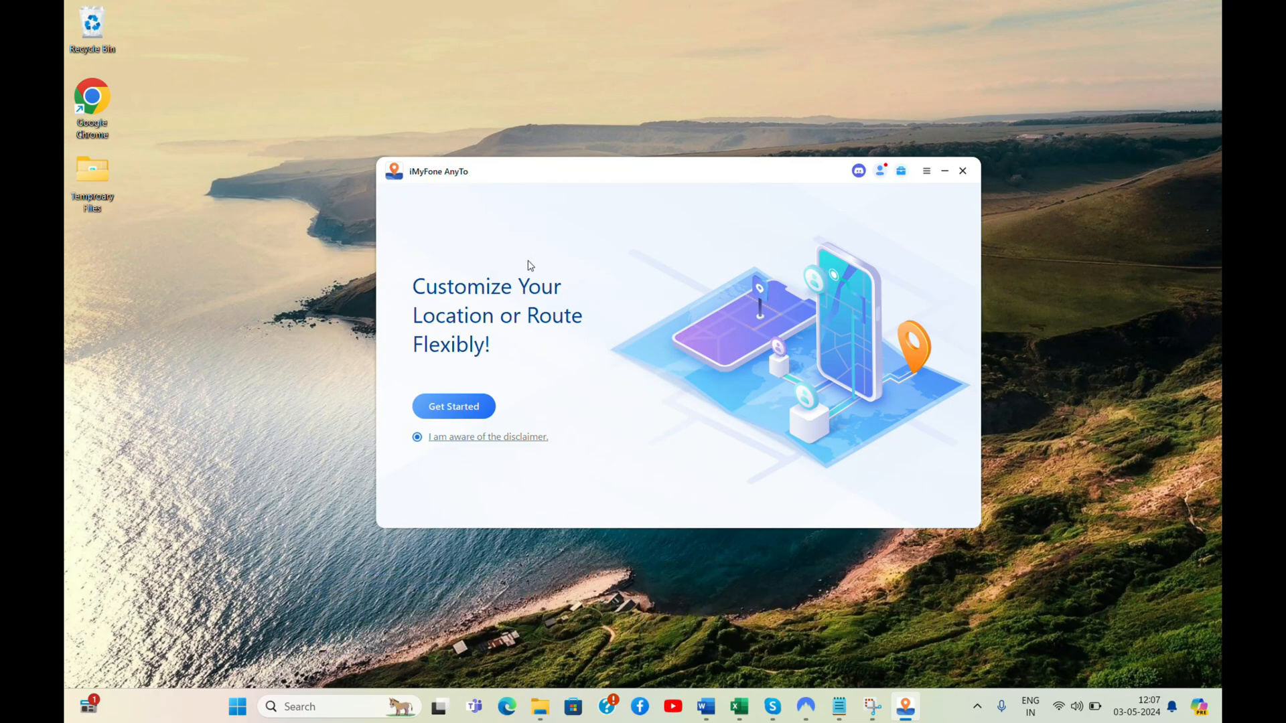
pyautogui.moveTo(454, 406)
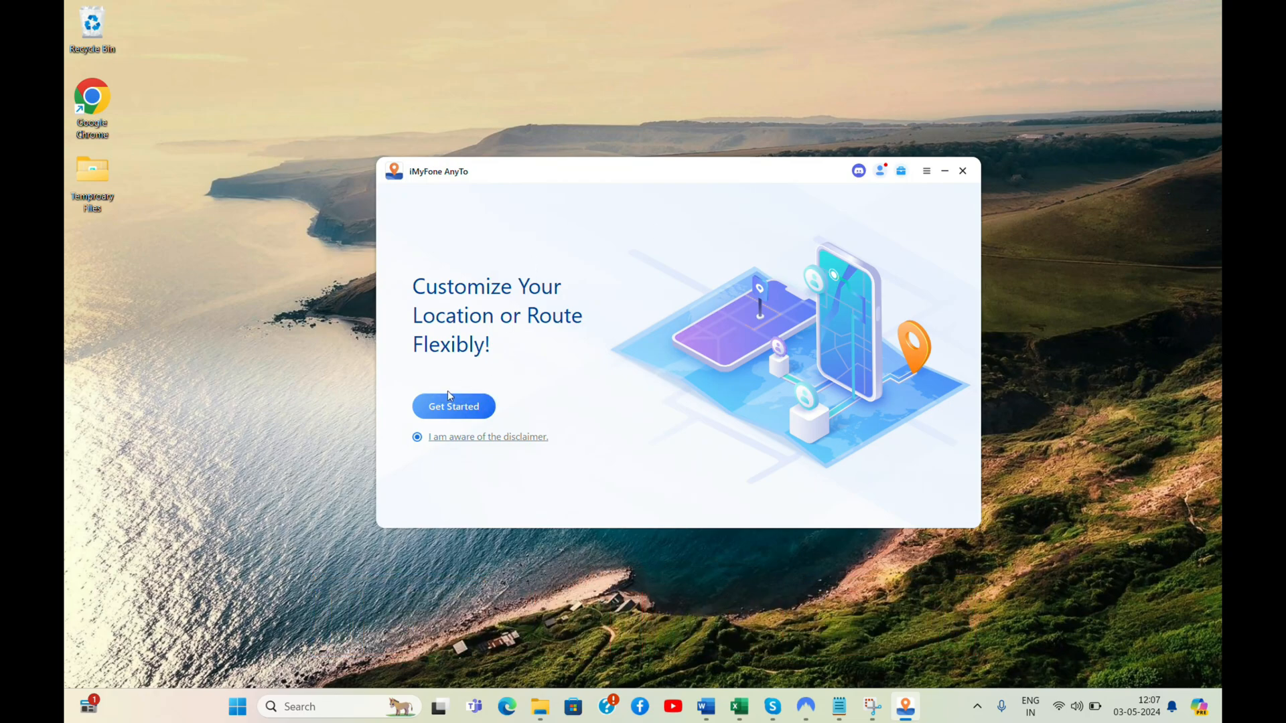
pyautogui.click(454, 406)
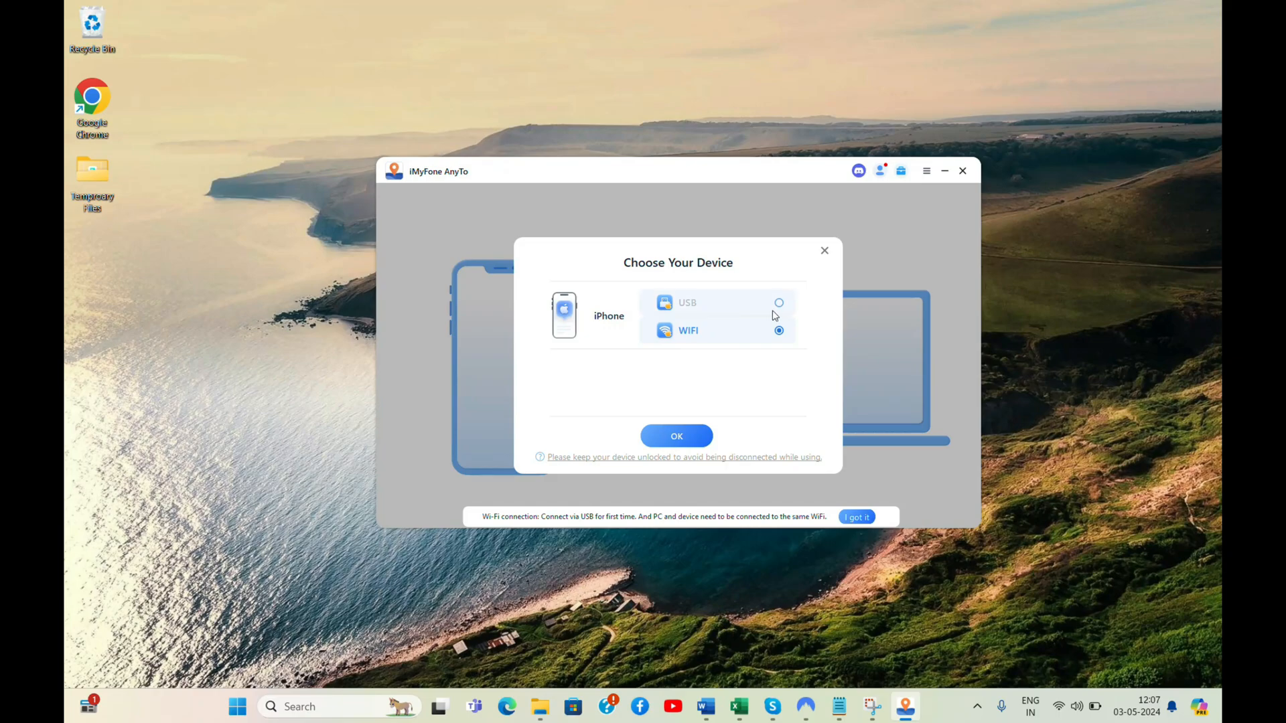
pyautogui.click(778, 303)
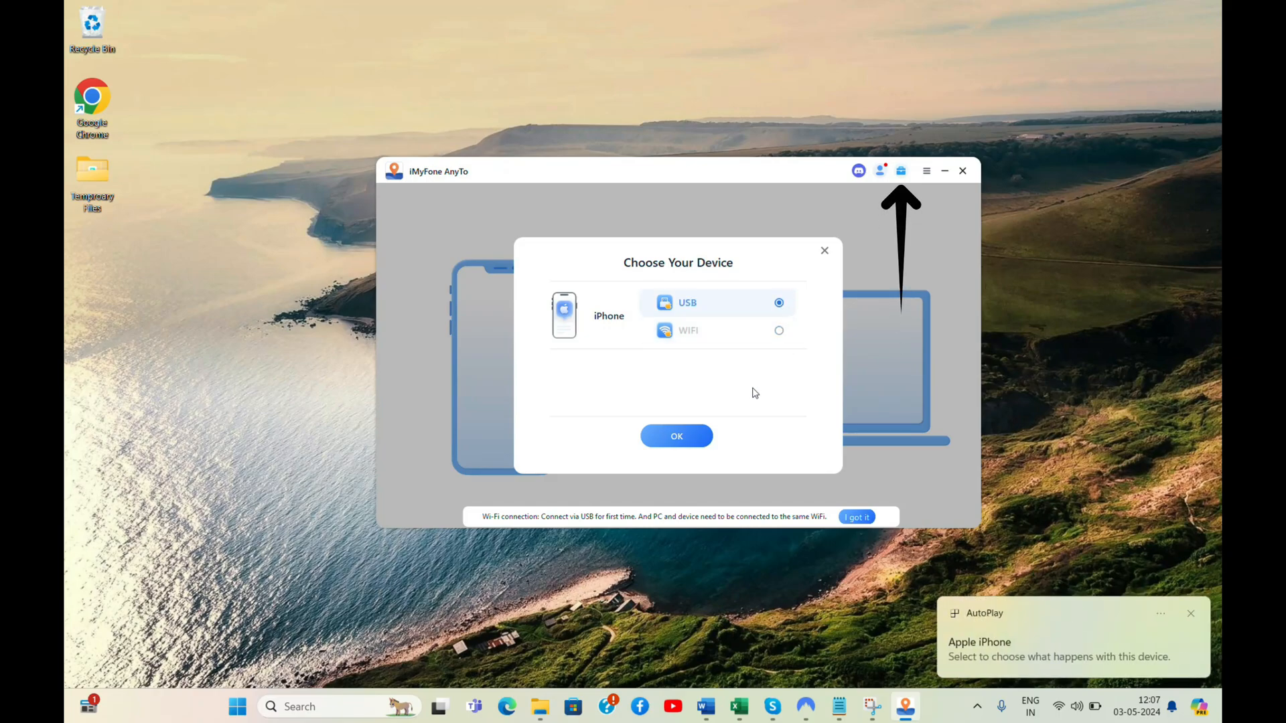
pyautogui.click(675, 436)
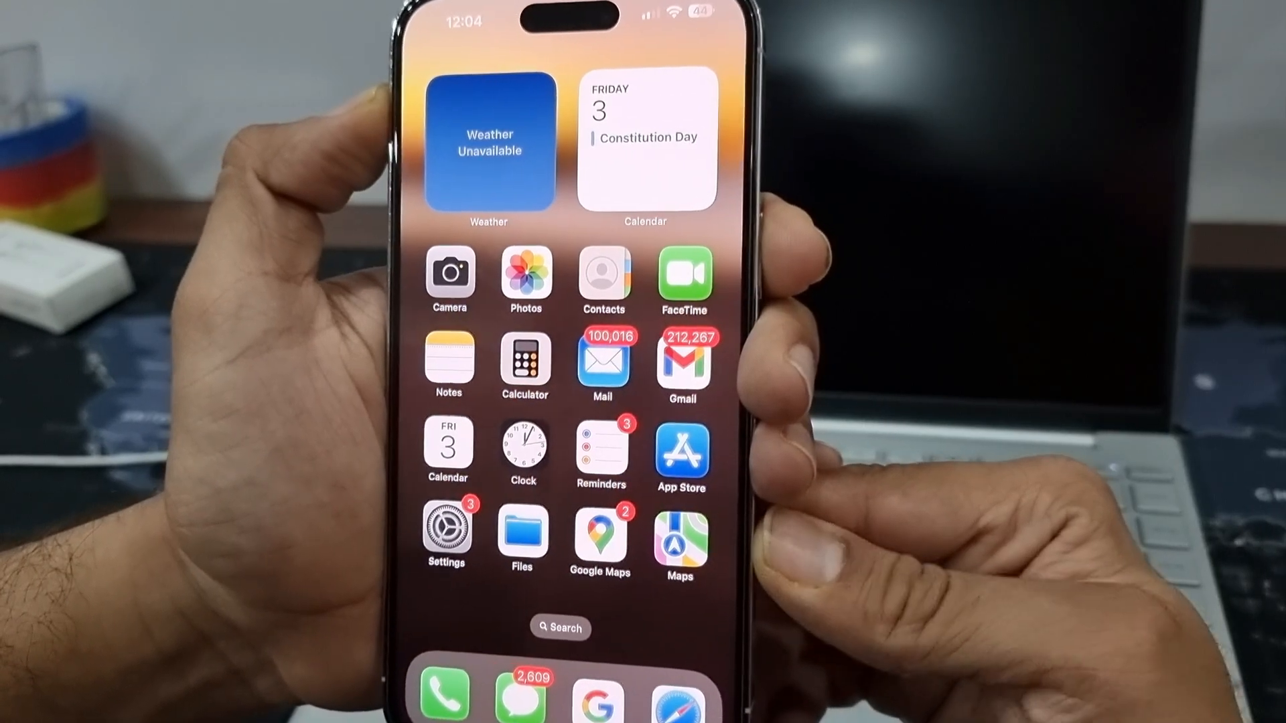
pyautogui.click(600, 529)
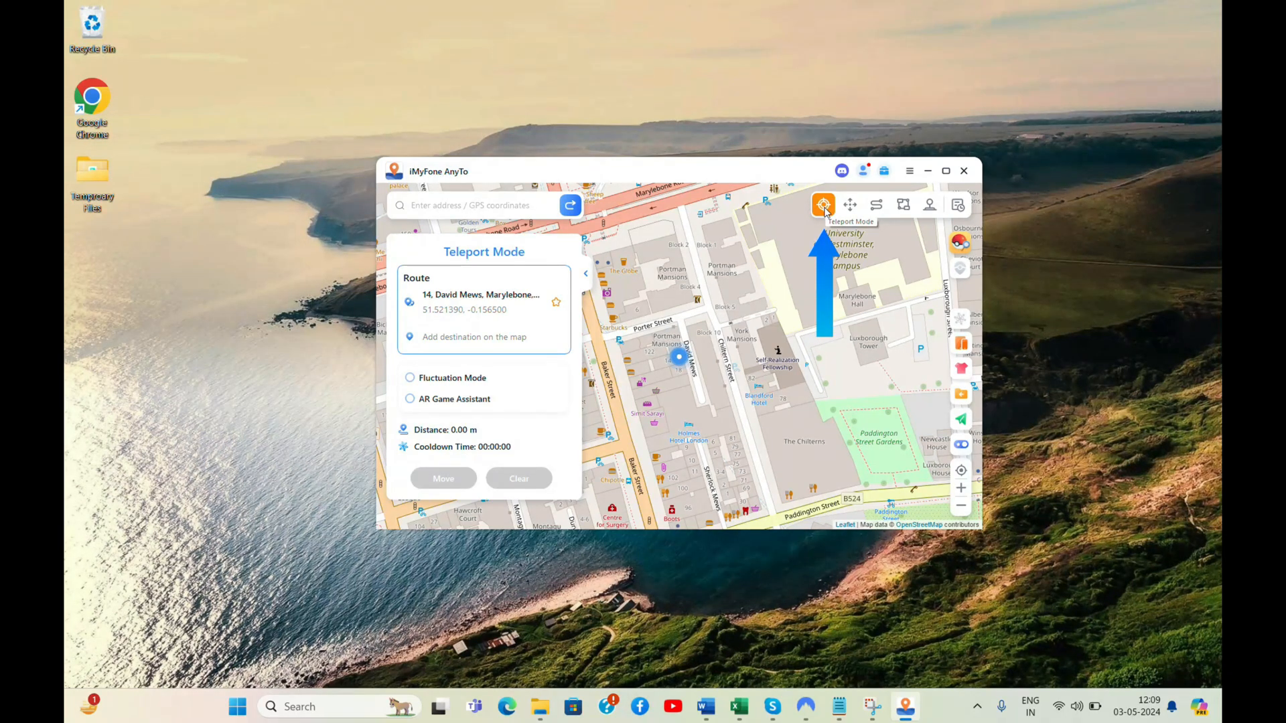
pyautogui.moveTo(465, 205)
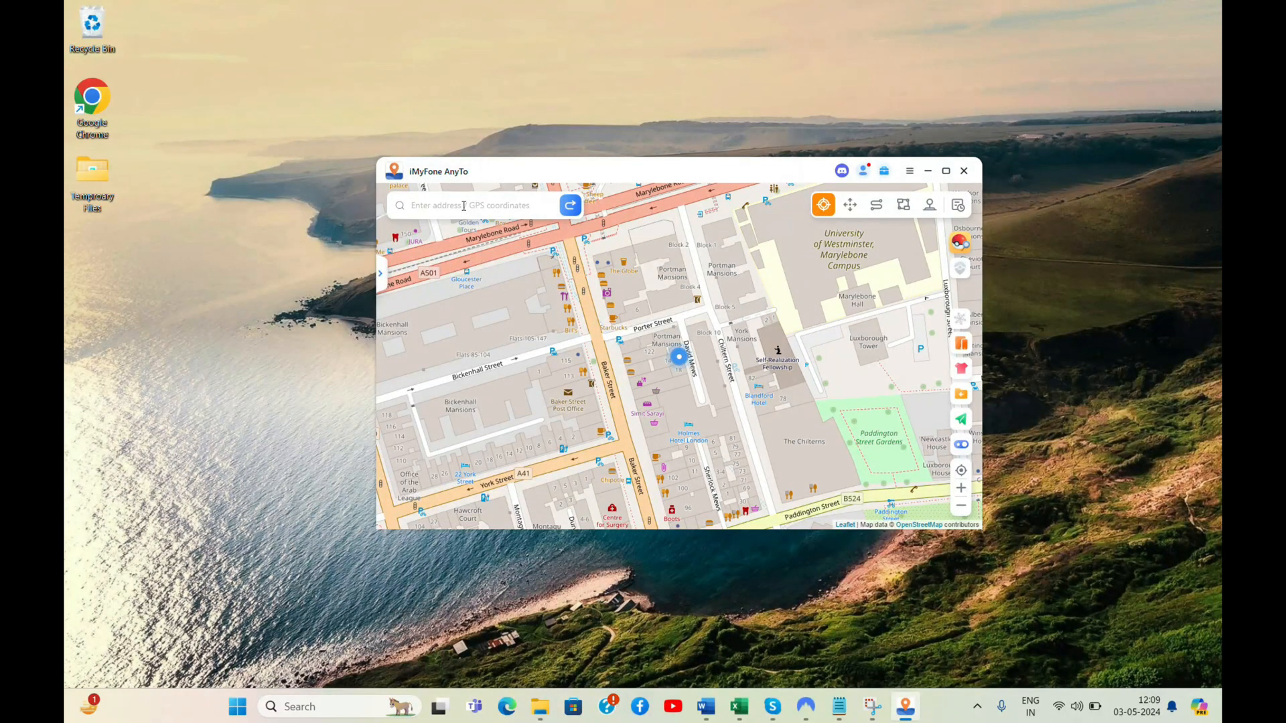
# - Search Seoul and move the iPhone's location there, confirming the location-app warning
pyautogui.write('Seoul')
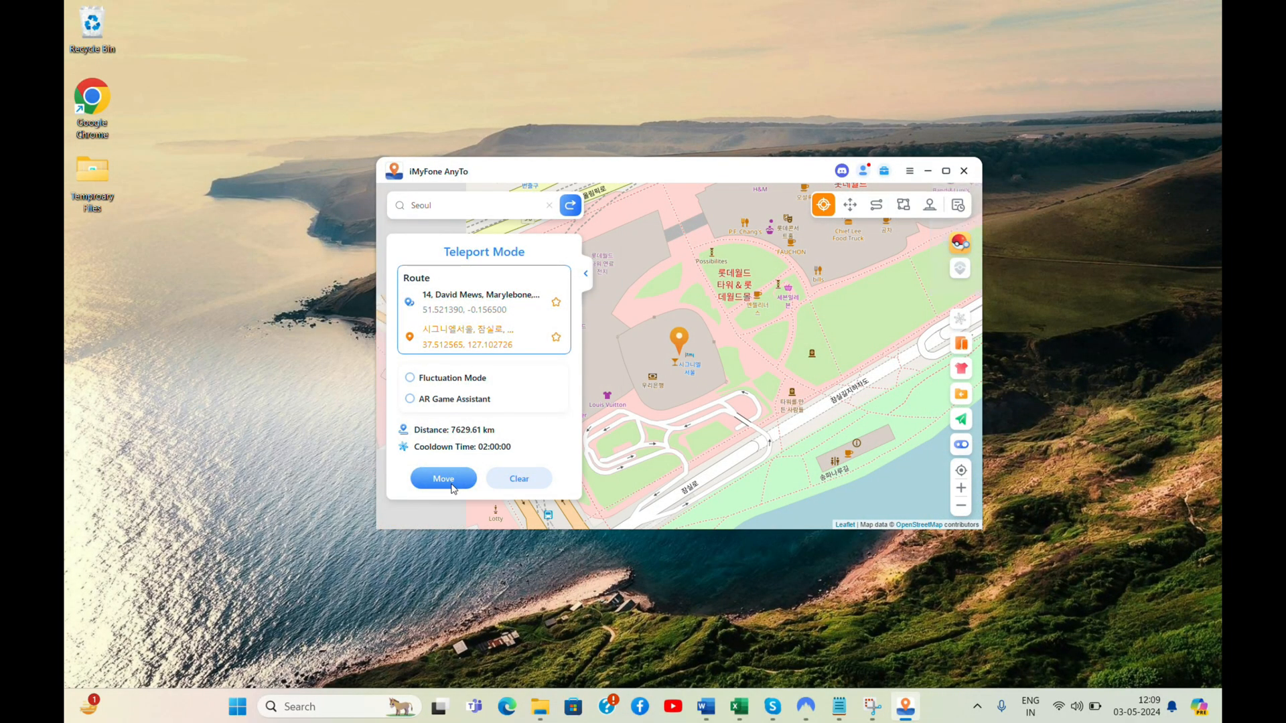
pyautogui.click(443, 478)
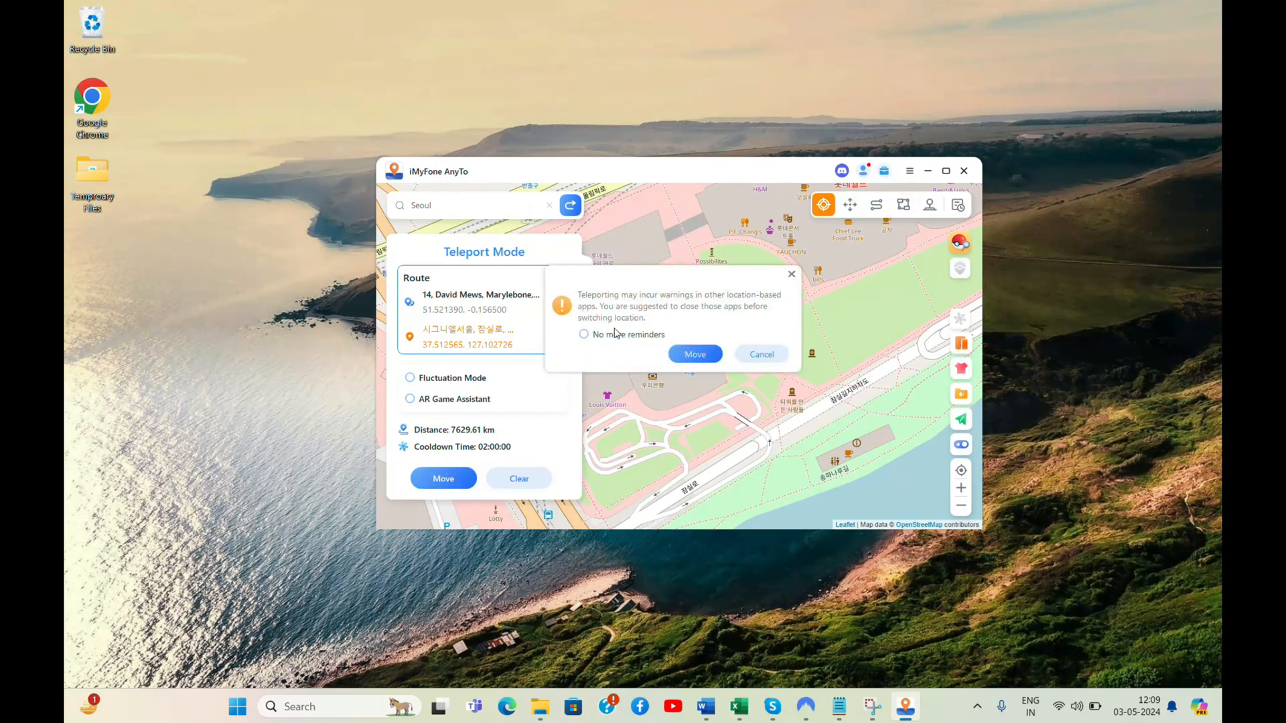
pyautogui.click(694, 354)
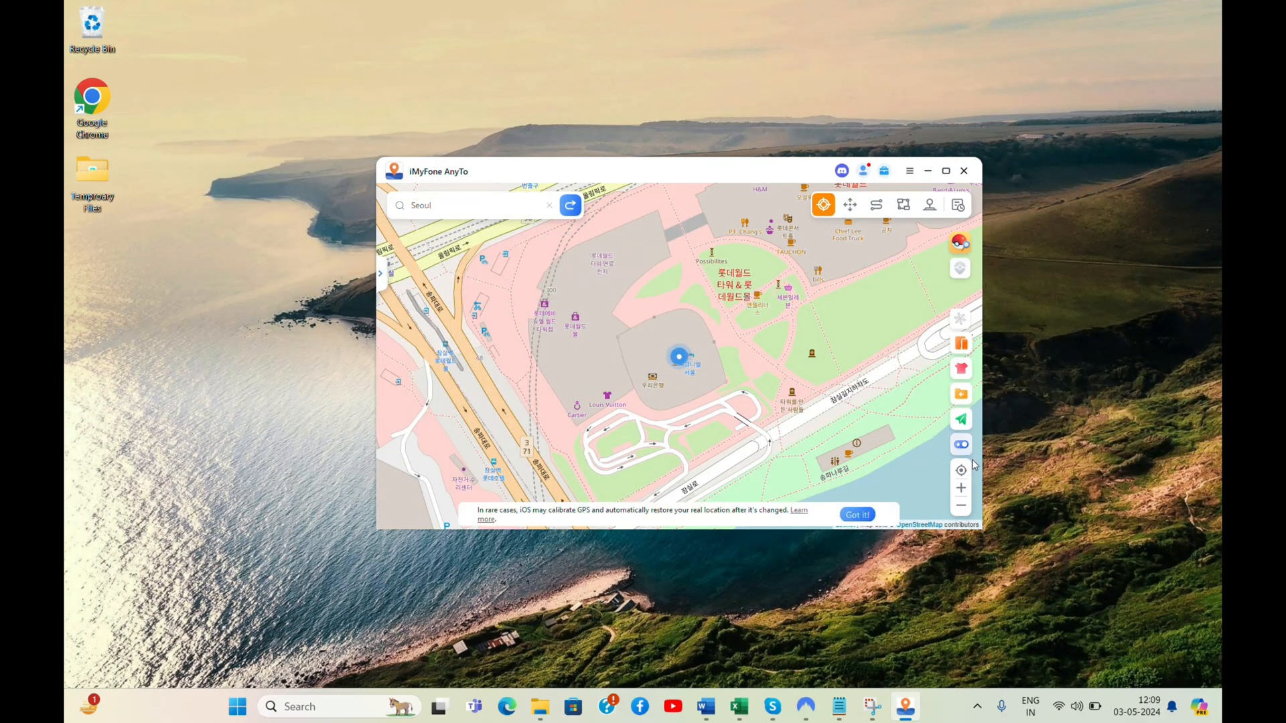
pyautogui.click(960, 487)
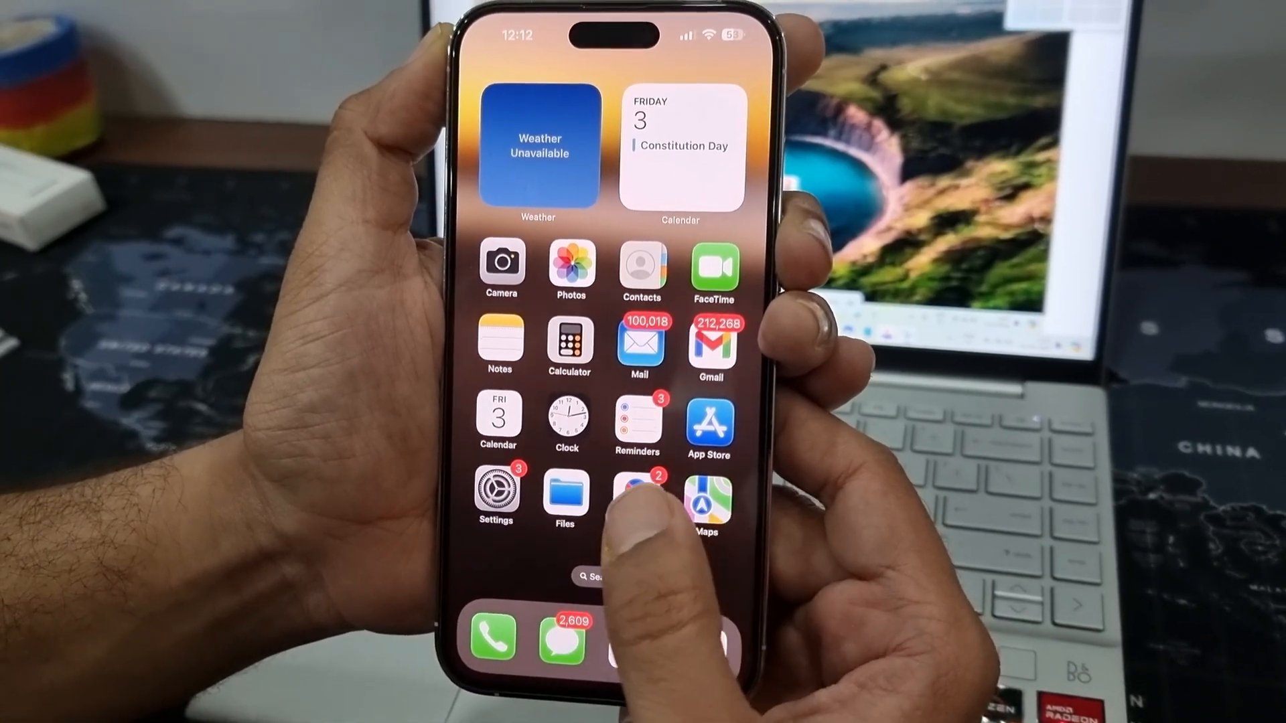
pyautogui.click(707, 498)
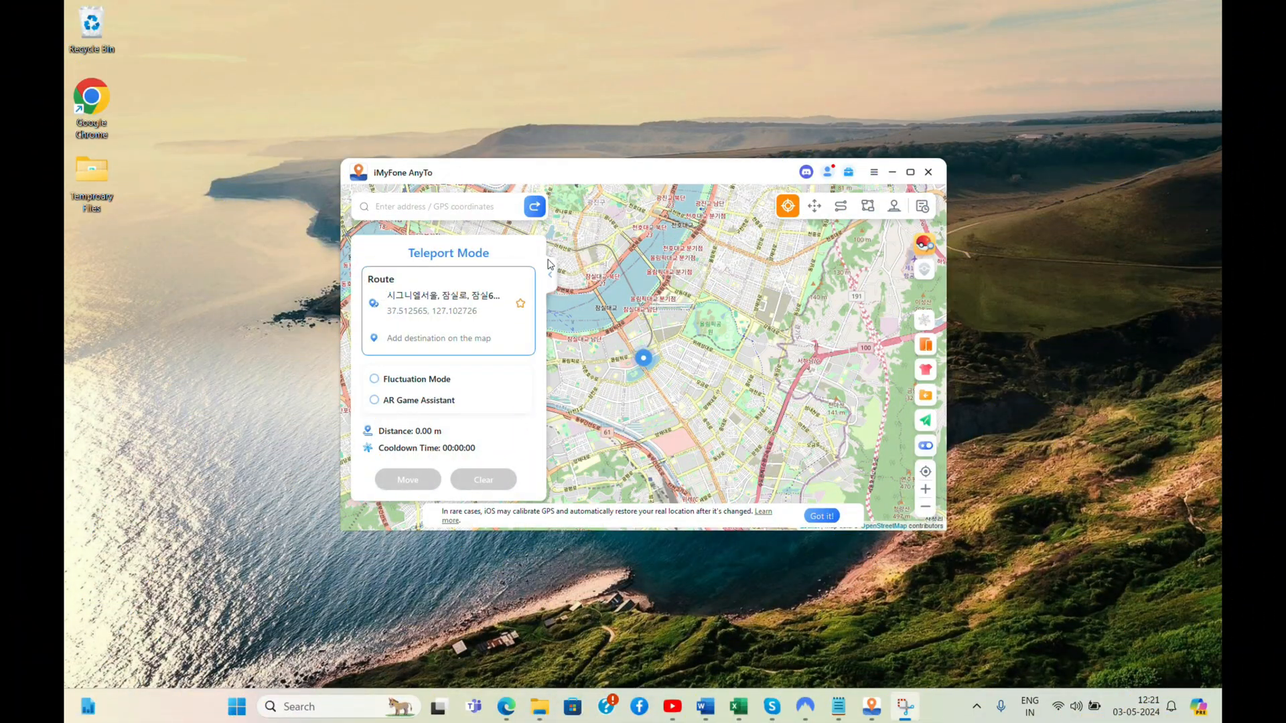
pyautogui.click(344, 275)
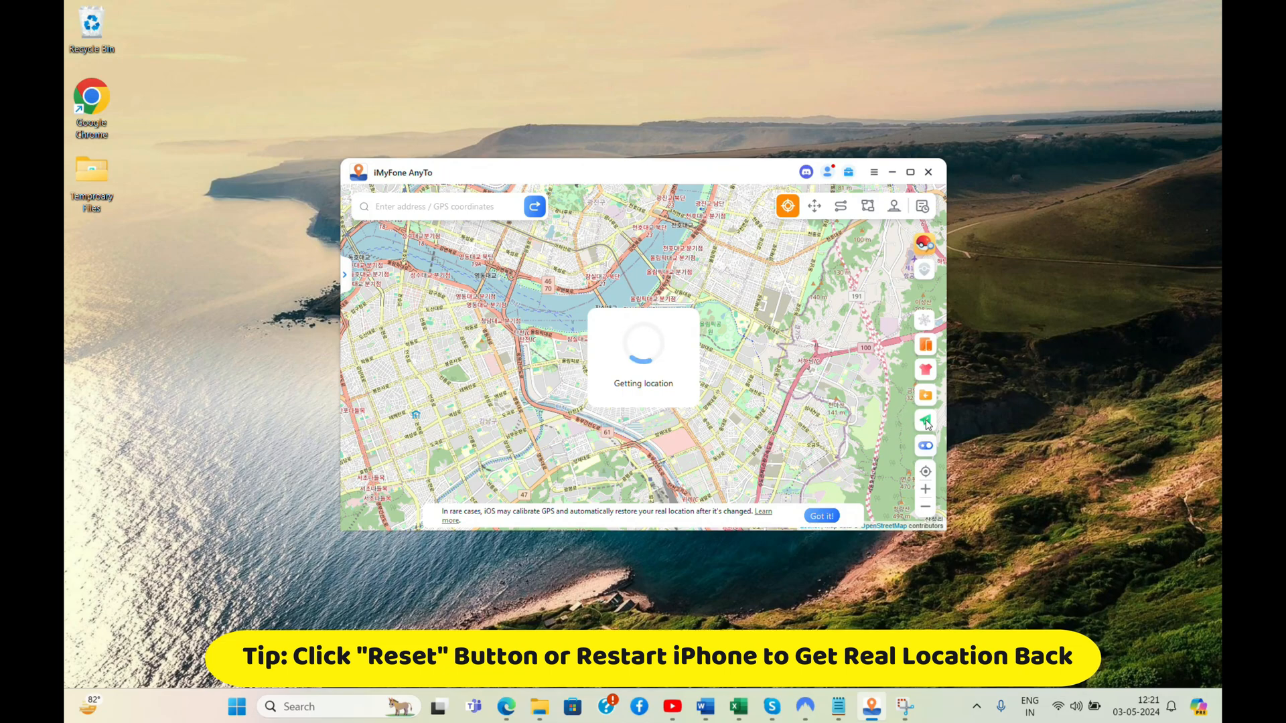
pyautogui.click(925, 420)
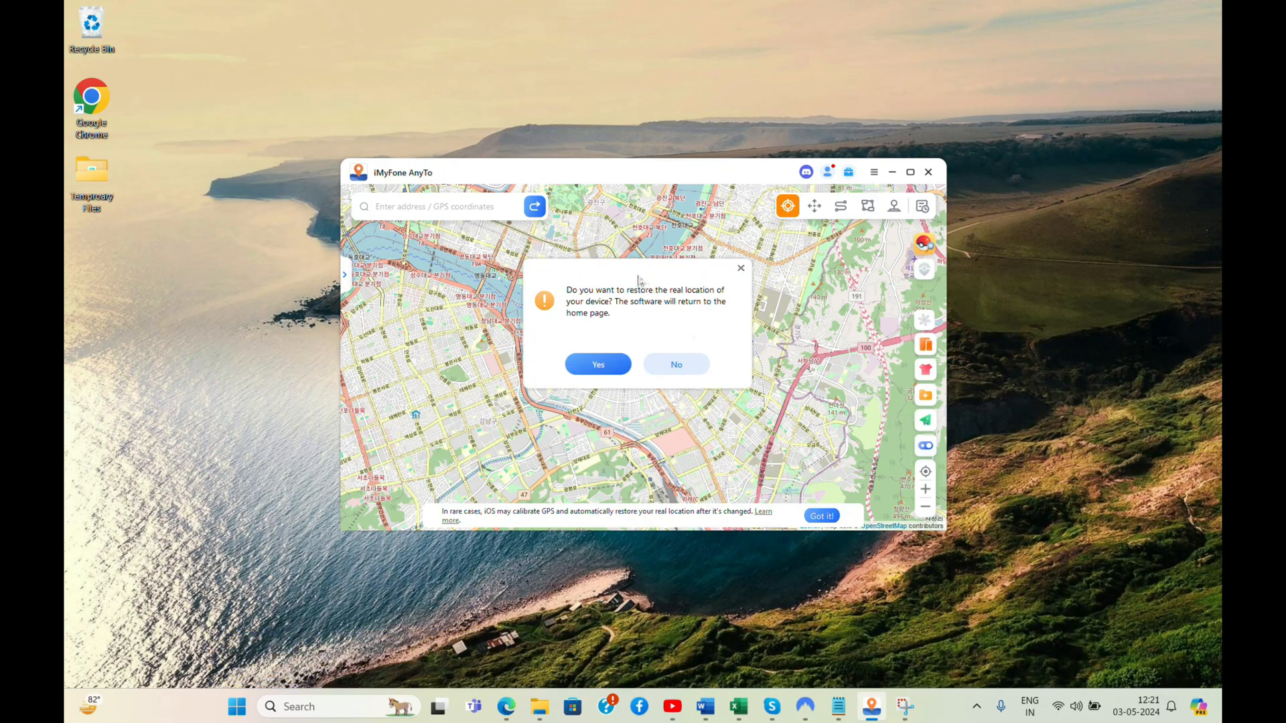
pyautogui.click(597, 364)
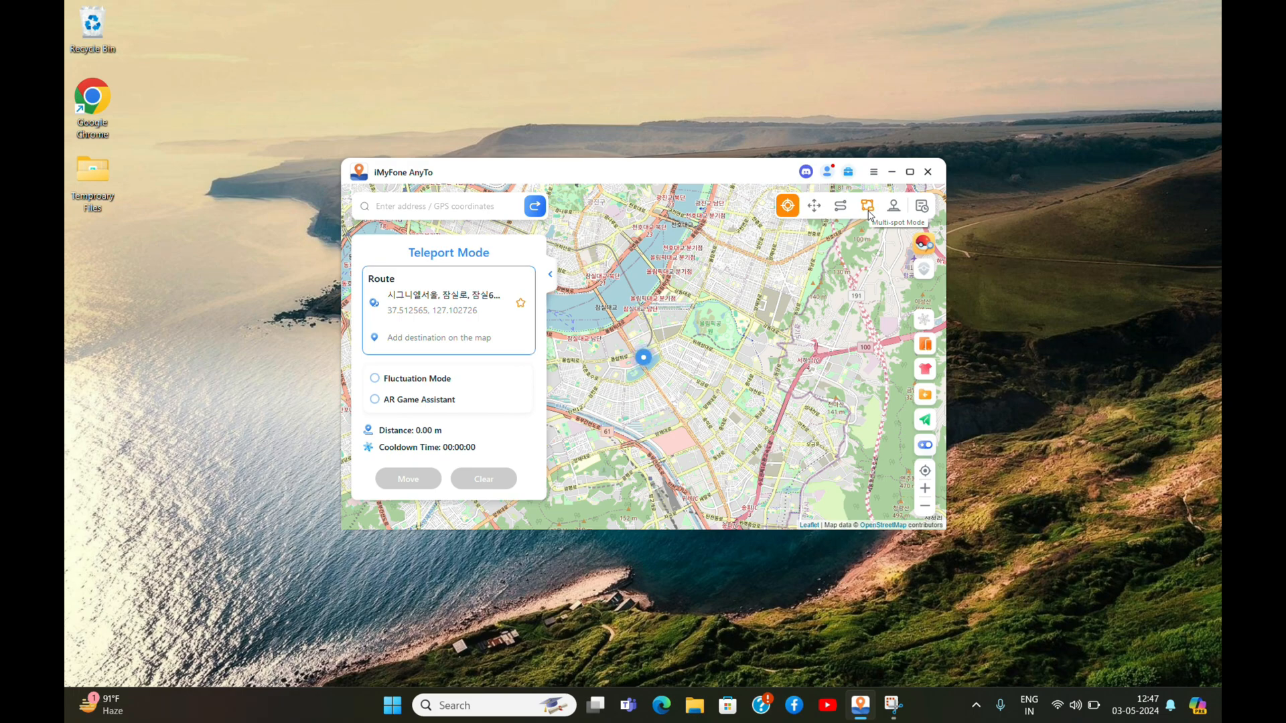
pyautogui.moveTo(867, 206)
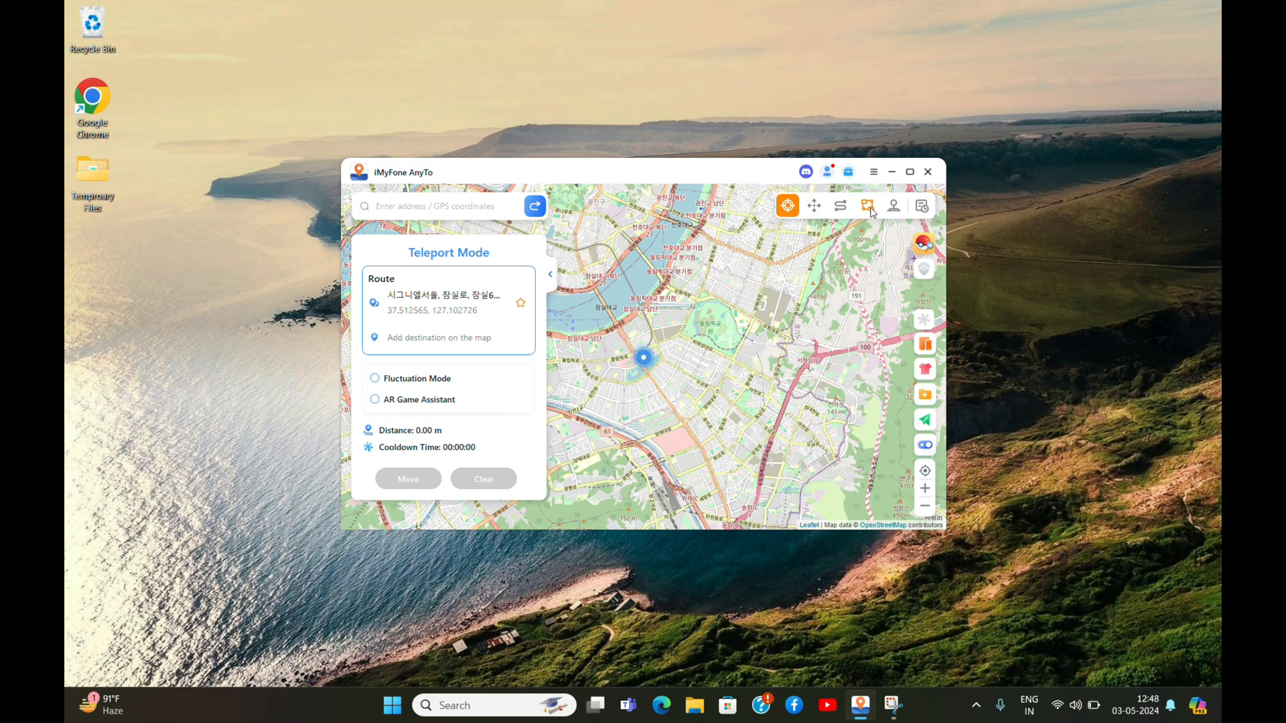
# - In Multi-spot Mode, plan a Seoul route with realistic mode at car speed and start moving
pyautogui.click(866, 206)
pyautogui.write('Jungsik ')
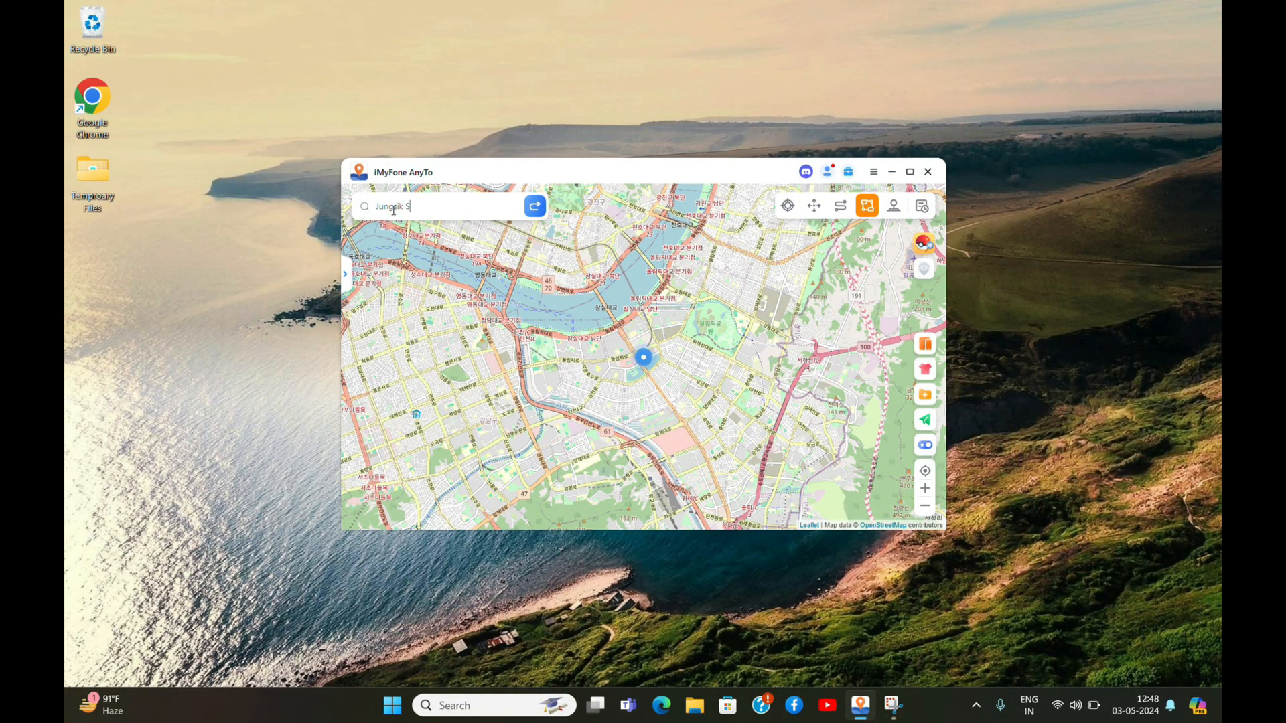
pyautogui.write('Seoul')
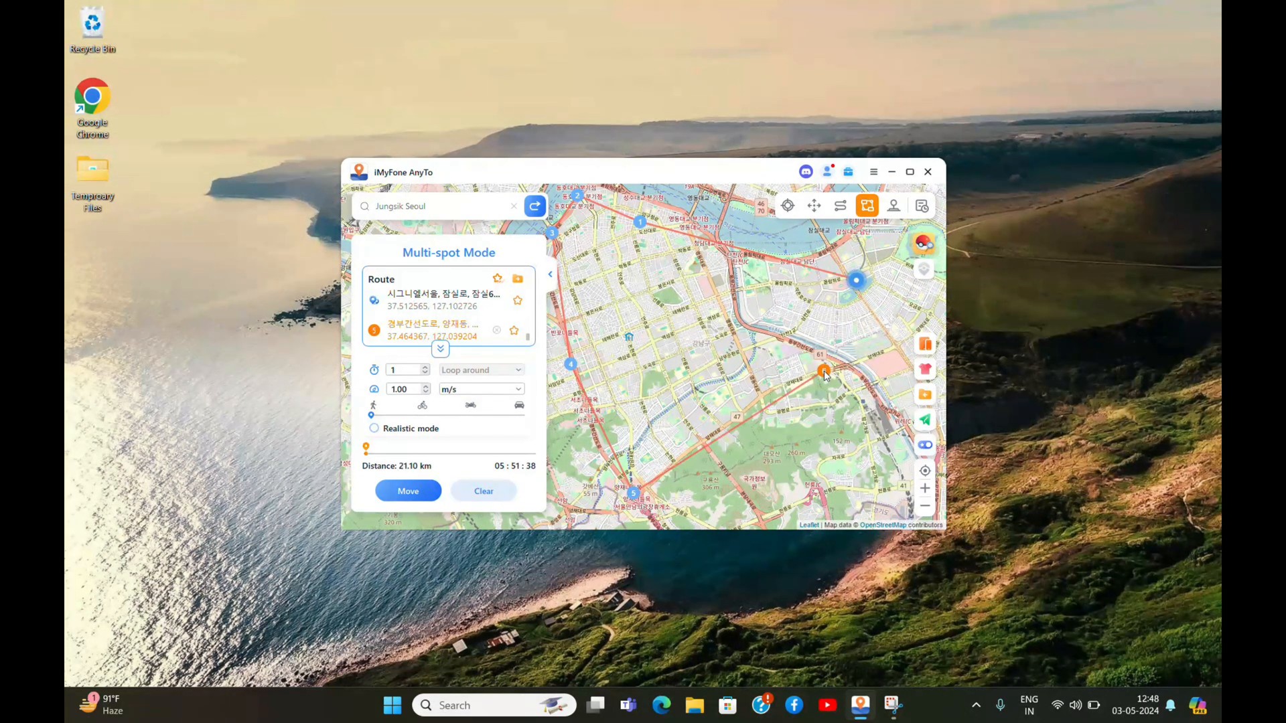
pyautogui.click(824, 373)
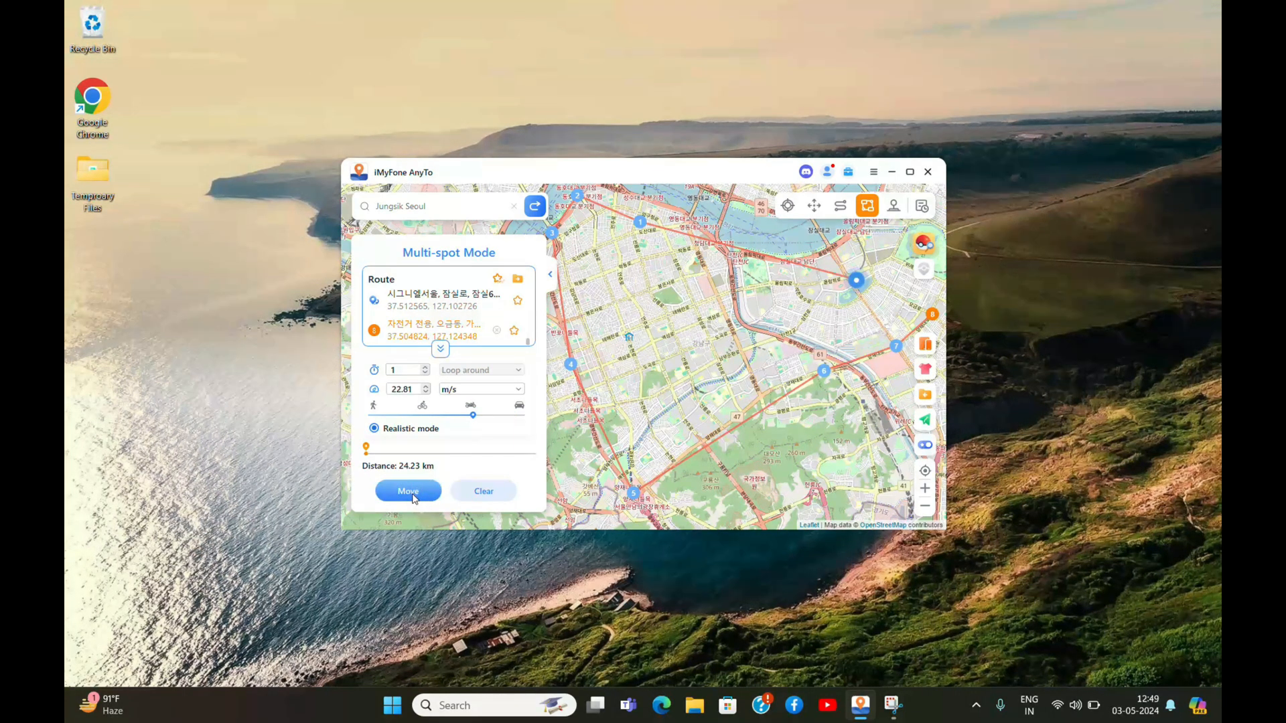
pyautogui.click(407, 490)
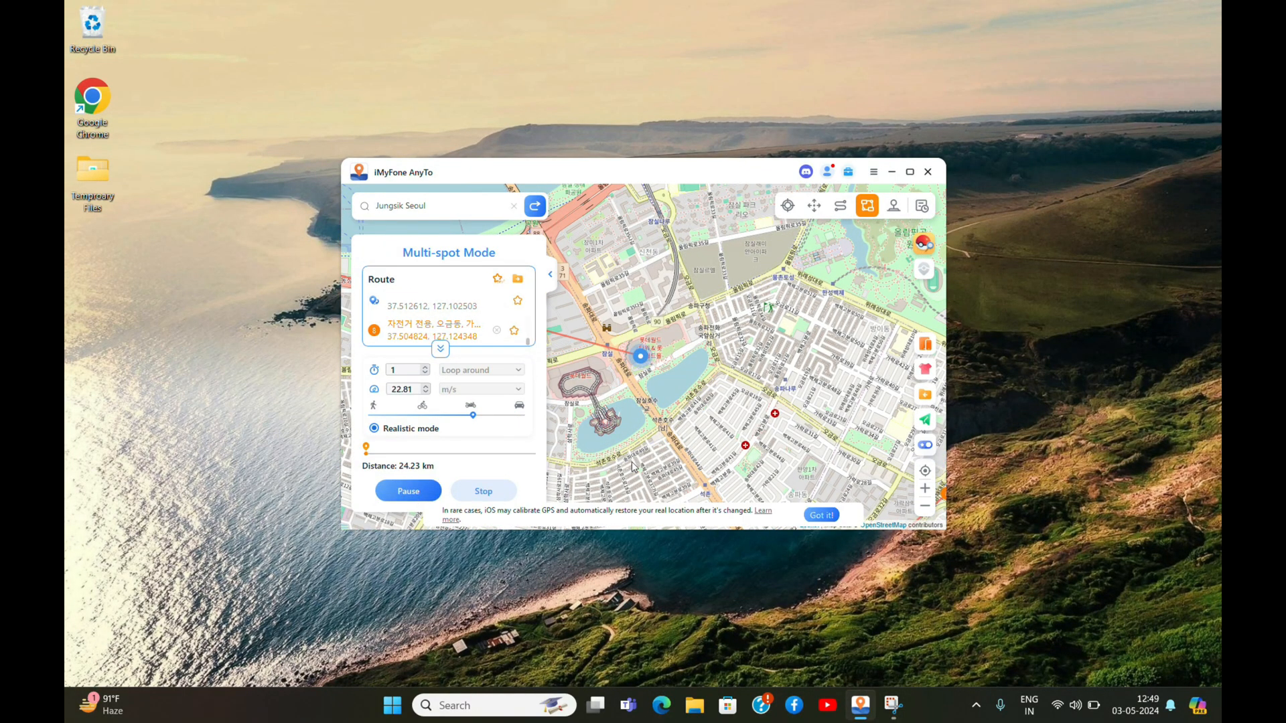